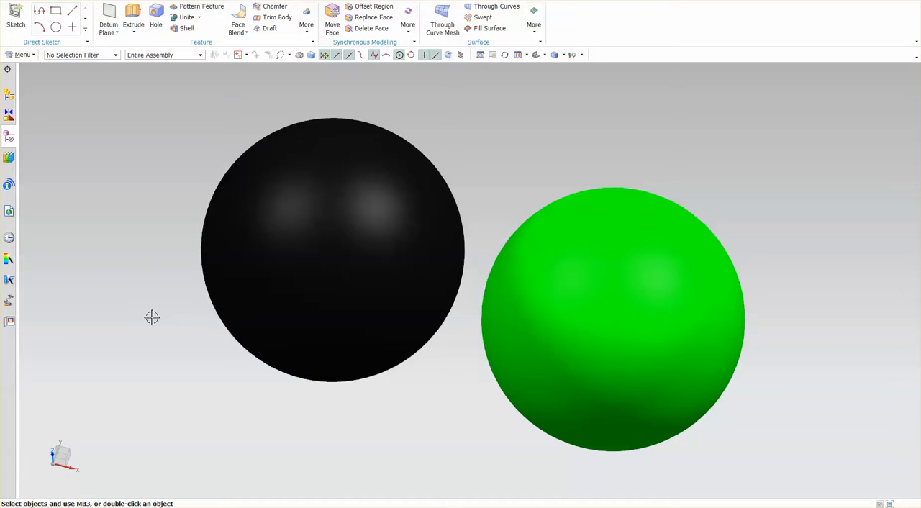
pyautogui.moveTo(144, 181)
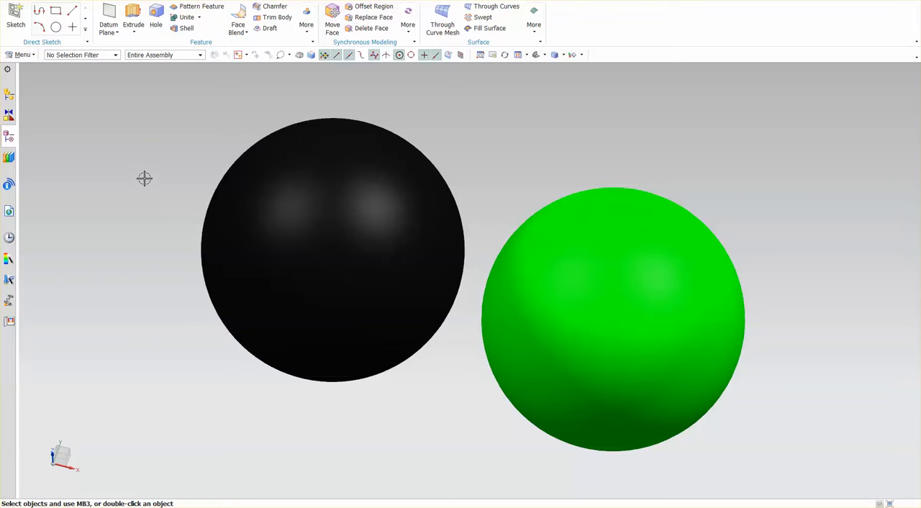
# Start a face blend with the black sphere as the first face chain, previewing a 38 mm bridge
pyautogui.click(324, 252)
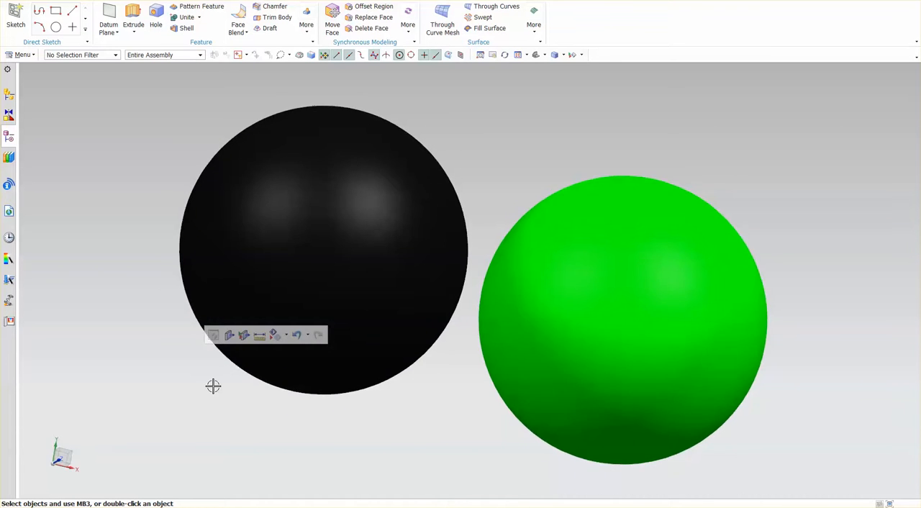
pyautogui.click(324, 252)
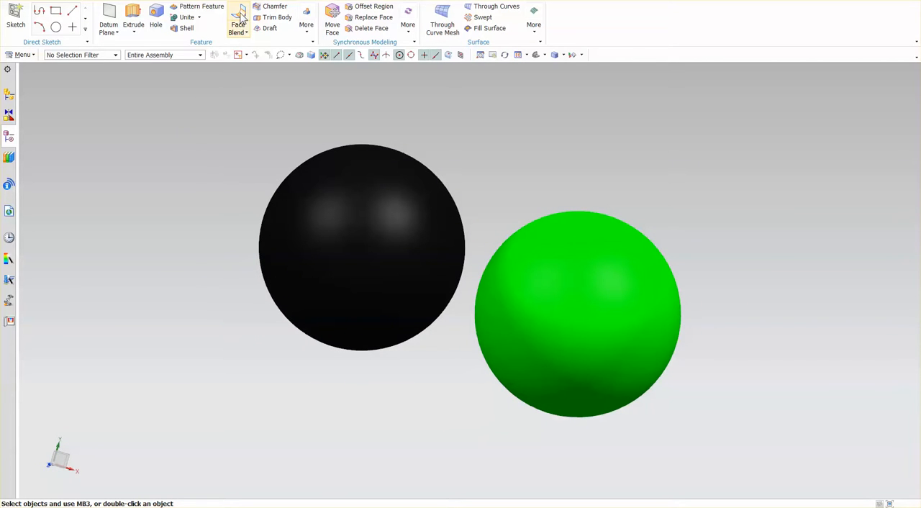
pyautogui.click(237, 23)
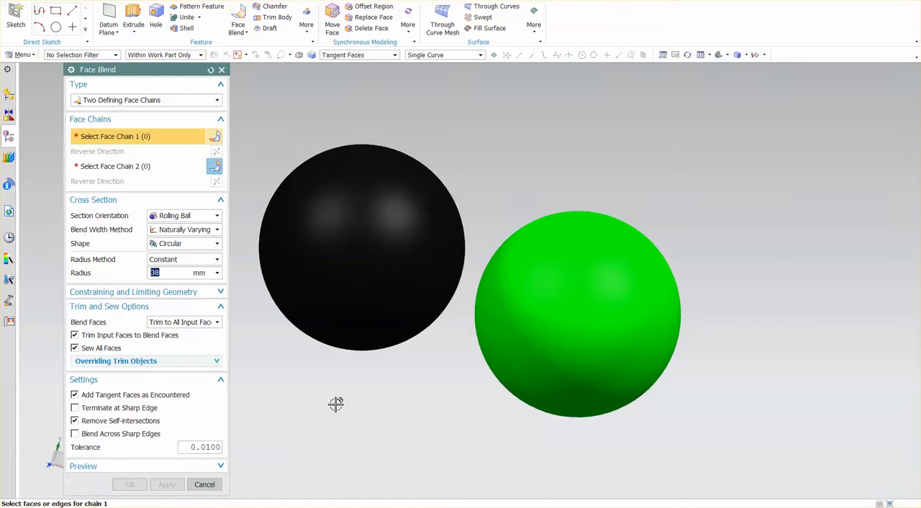
pyautogui.click(359, 248)
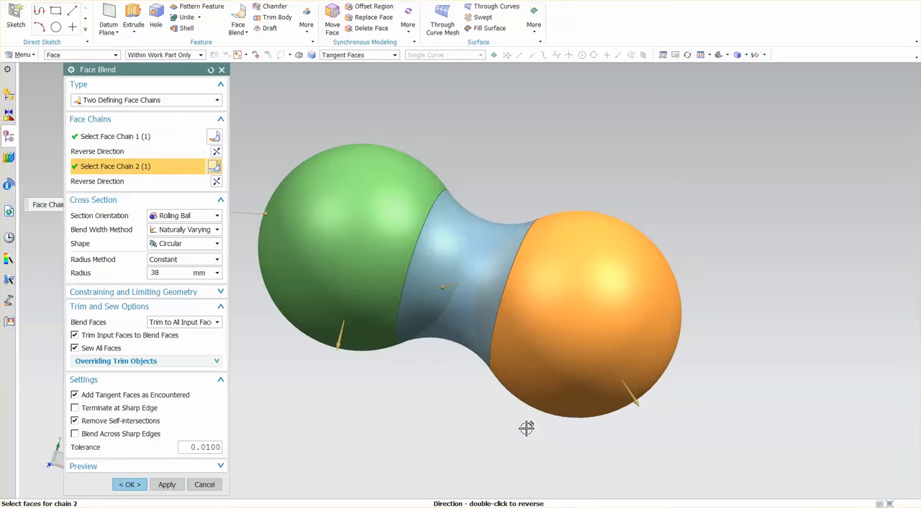
# Try blend radii of 59, 1 and 54 mm, then cancel the face blend
pyautogui.moveTo(526, 428); pyautogui.dragTo(448, 381)
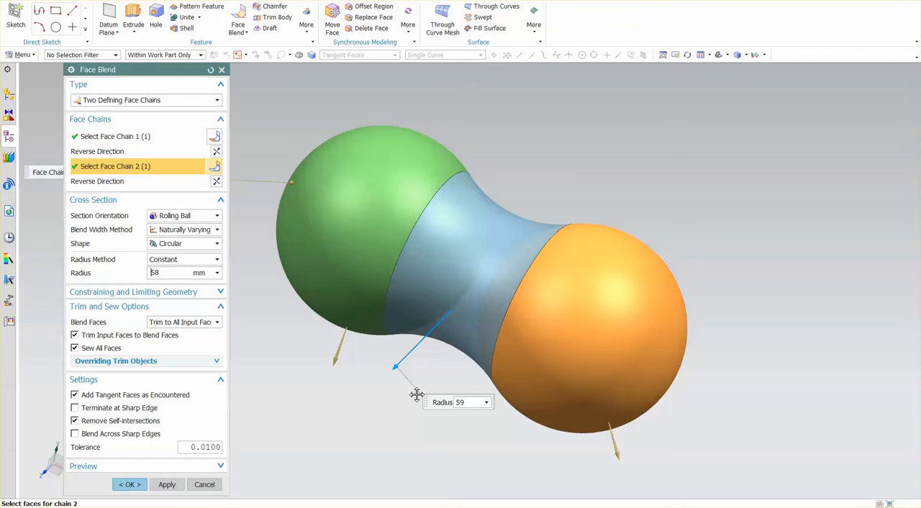
pyautogui.moveTo(395, 367); pyautogui.dragTo(279, 482)
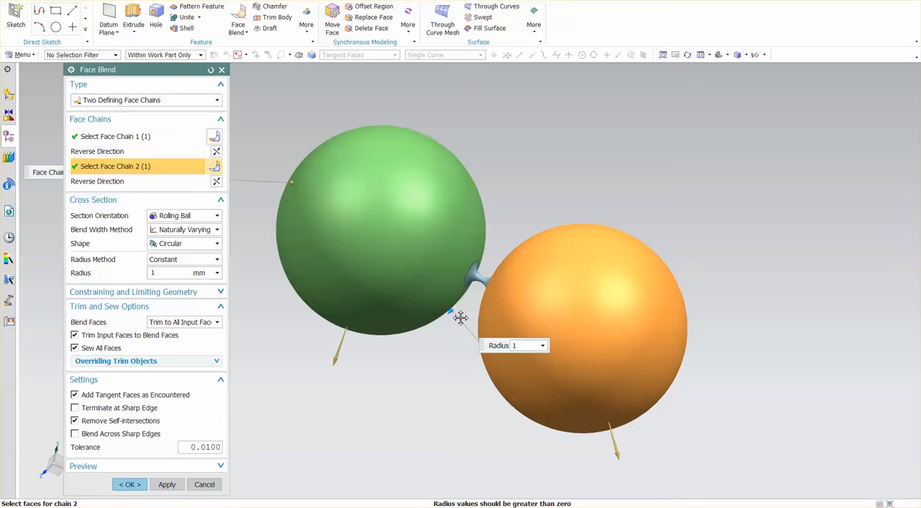
pyautogui.moveTo(461, 318); pyautogui.dragTo(410, 381)
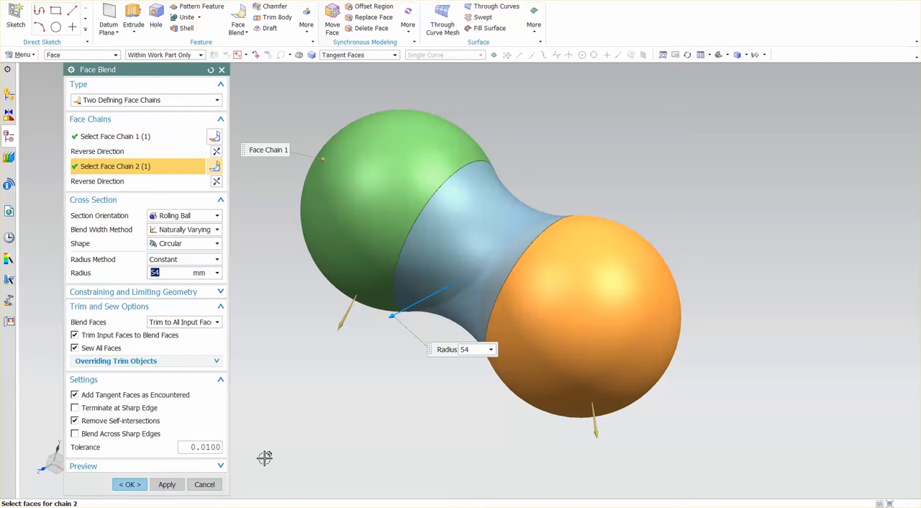
pyautogui.click(204, 483)
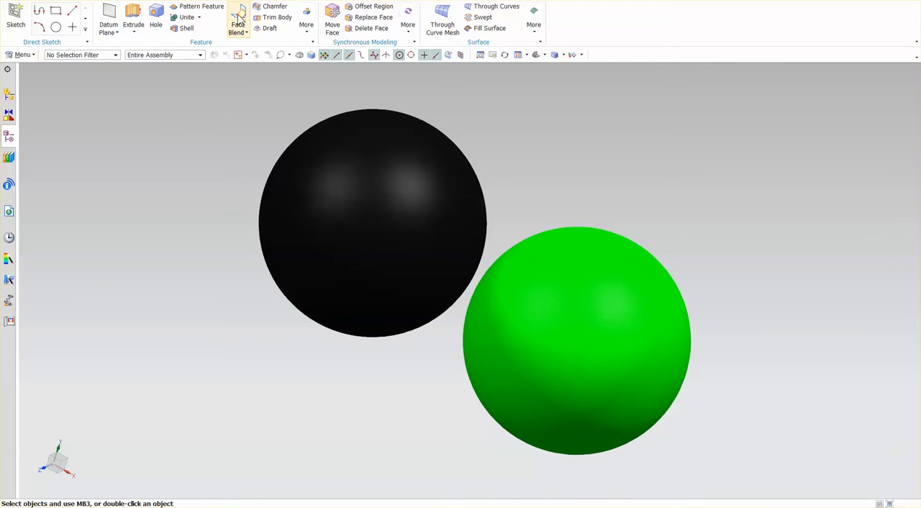
# Create a 38 mm face blend starting from the black sphere, merging both spheres into one body
pyautogui.click(238, 24)
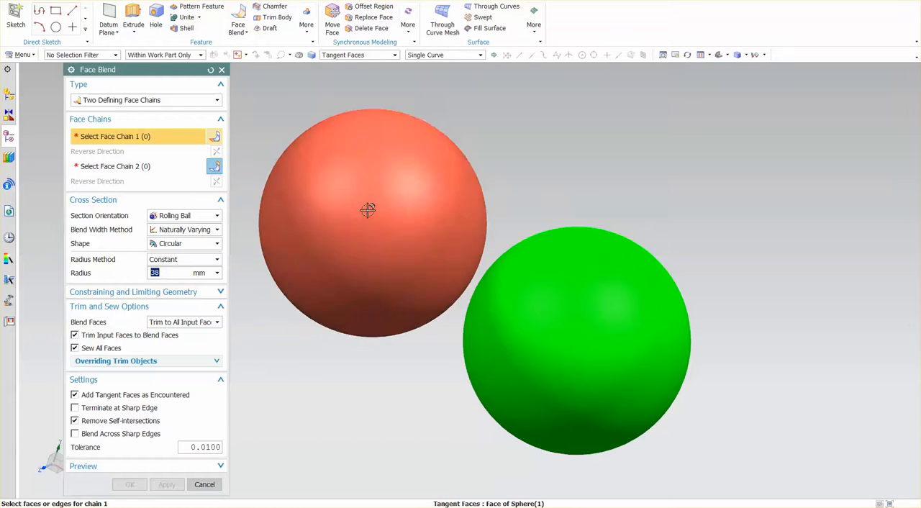
pyautogui.click(368, 209)
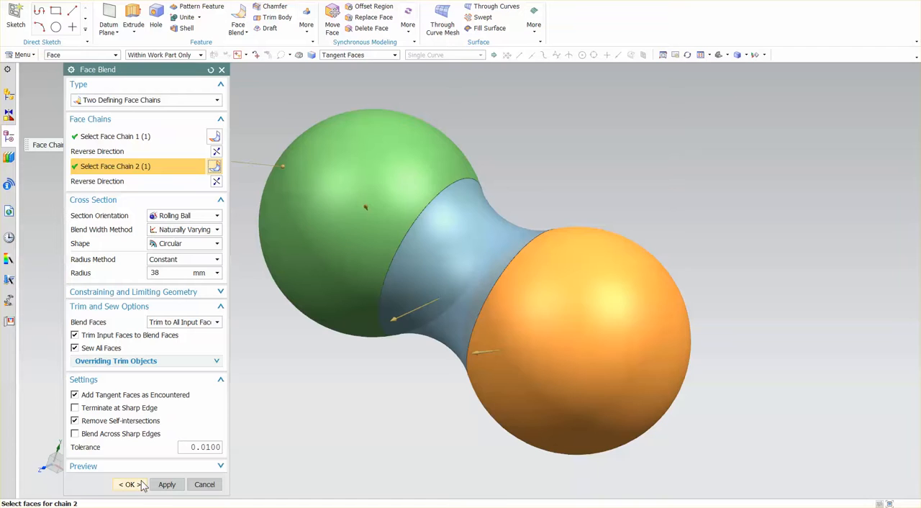
pyautogui.click(130, 483)
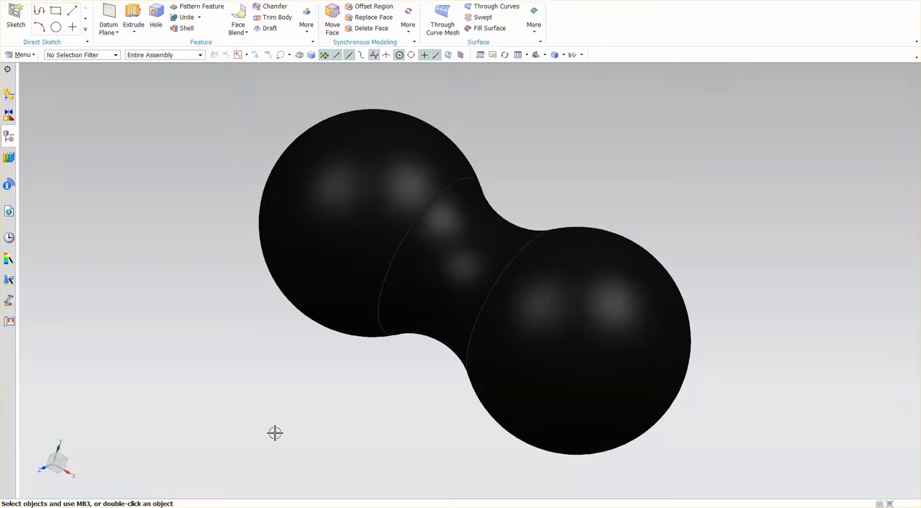
pyautogui.moveTo(589, 174)
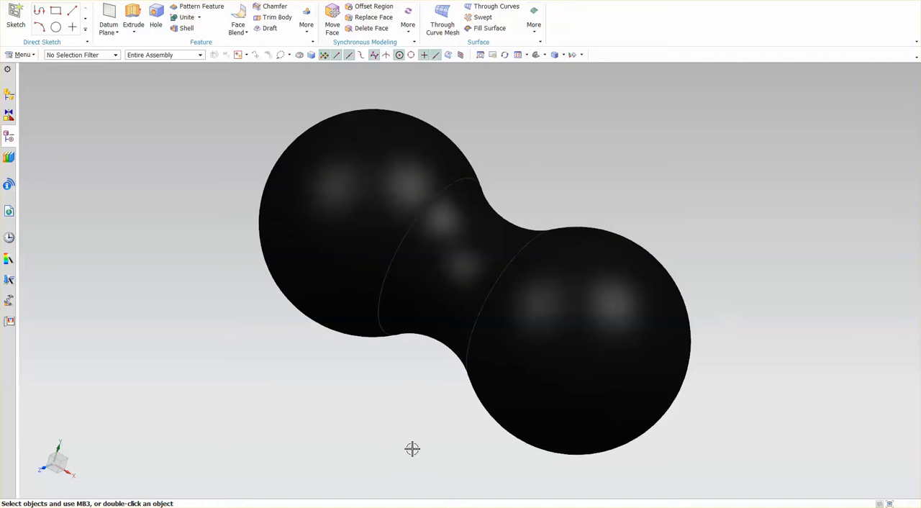
pyautogui.moveTo(204, 297)
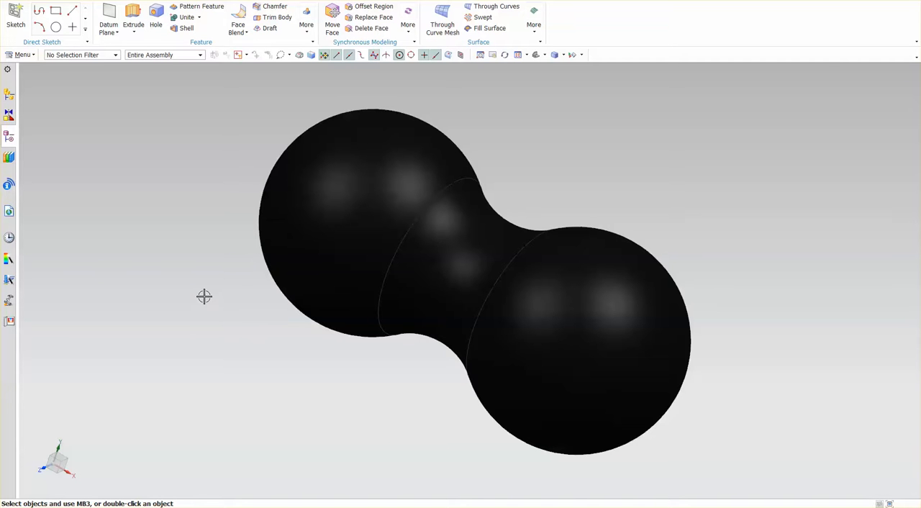
pyautogui.moveTo(205, 326)
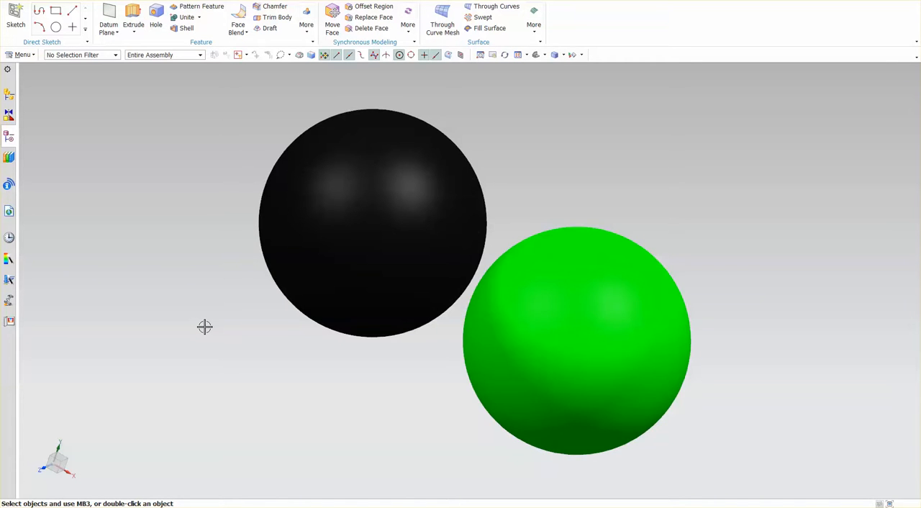
pyautogui.moveTo(227, 108)
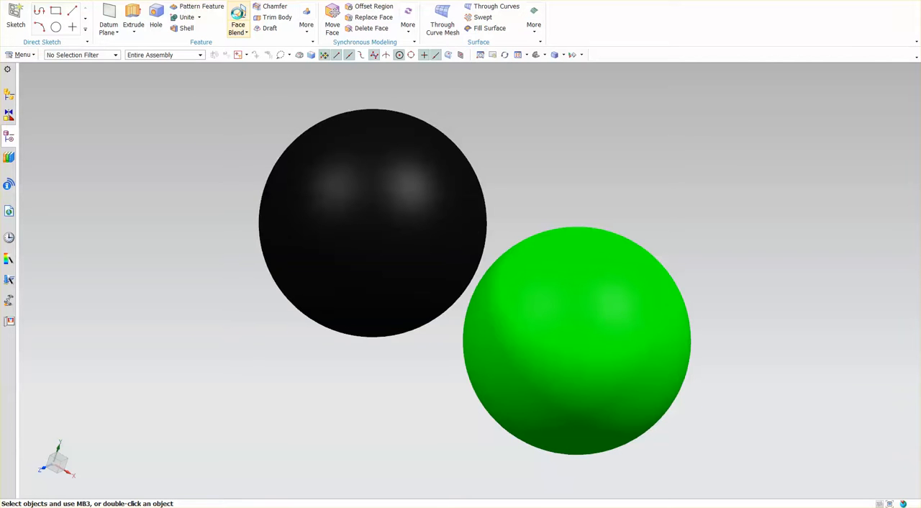
# Face-blend the green sphere to the black sphere at 38 mm and accept it
pyautogui.click(237, 27)
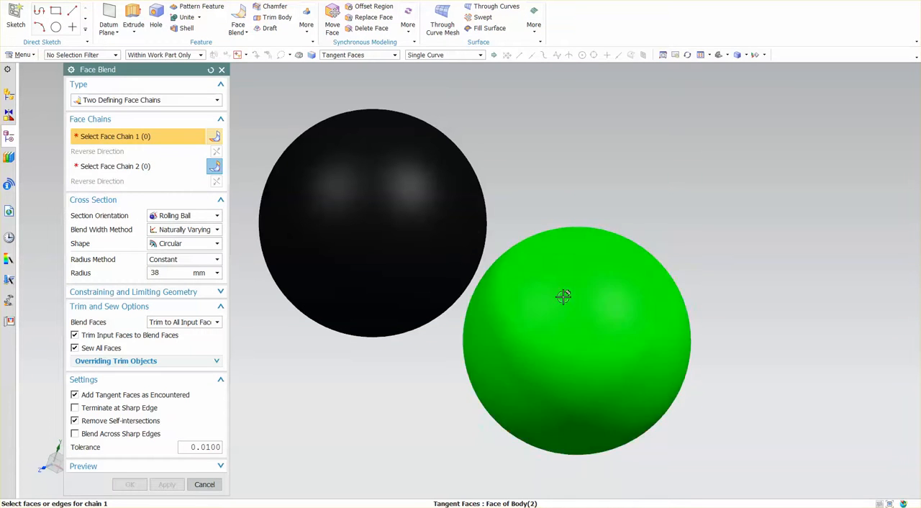
pyautogui.click(563, 297)
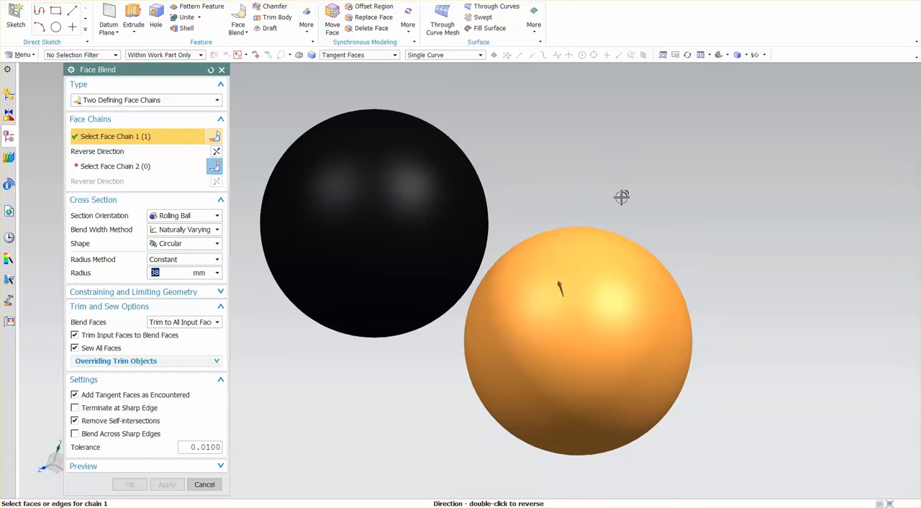
pyautogui.click(572, 346)
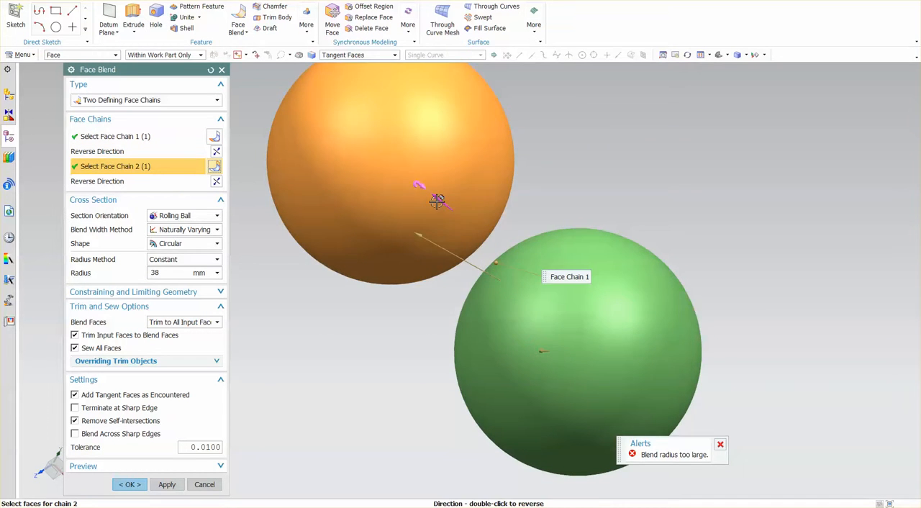
pyautogui.click(129, 483)
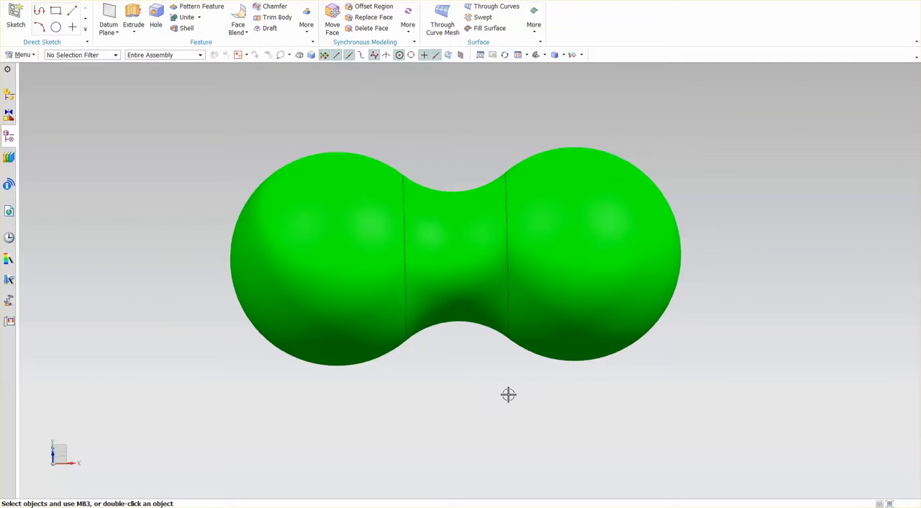
# Orbit the green dumbbell to view it at an angle
pyautogui.moveTo(509, 394); pyautogui.dragTo(649, 422)
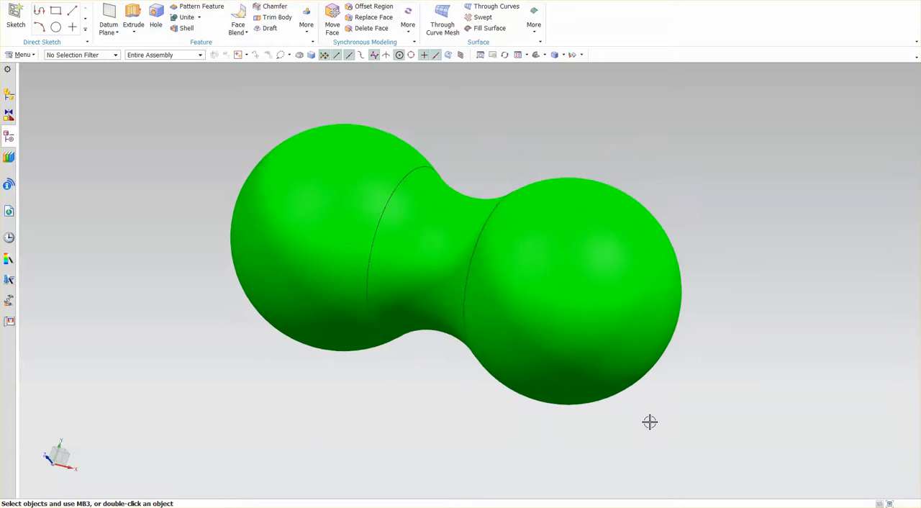